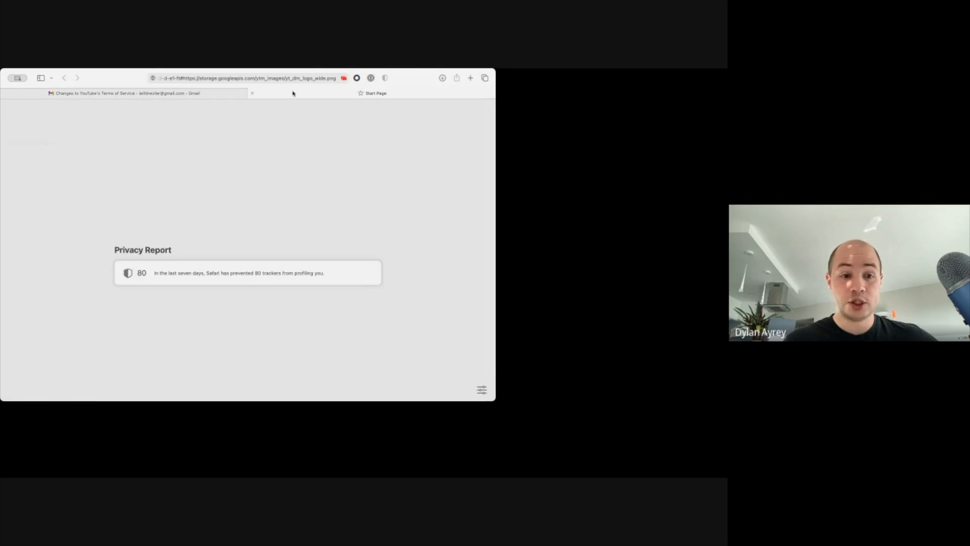
# Step: Close the empty Start Page tab so the Gmail tab with the YouTube Terms email shows
pyautogui.click(123, 93)
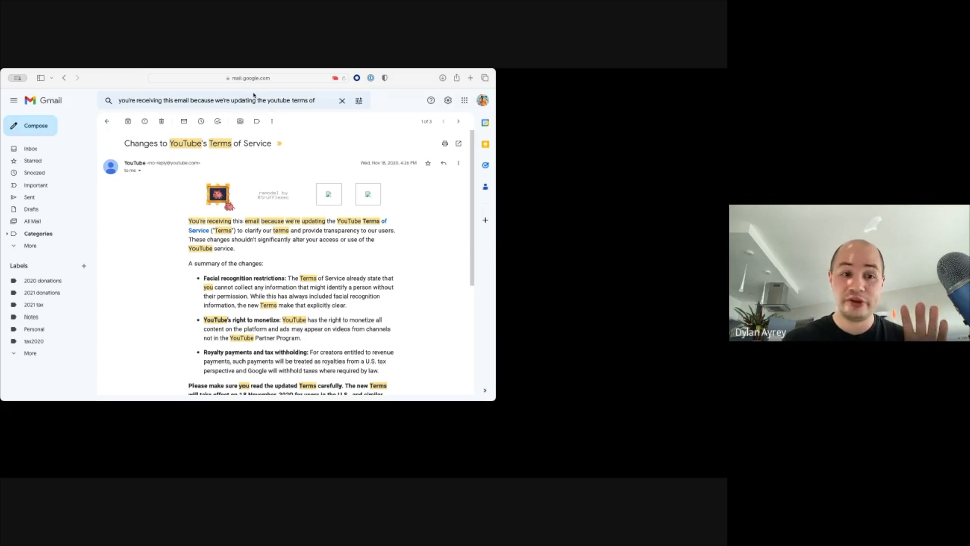
pyautogui.moveTo(180, 181)
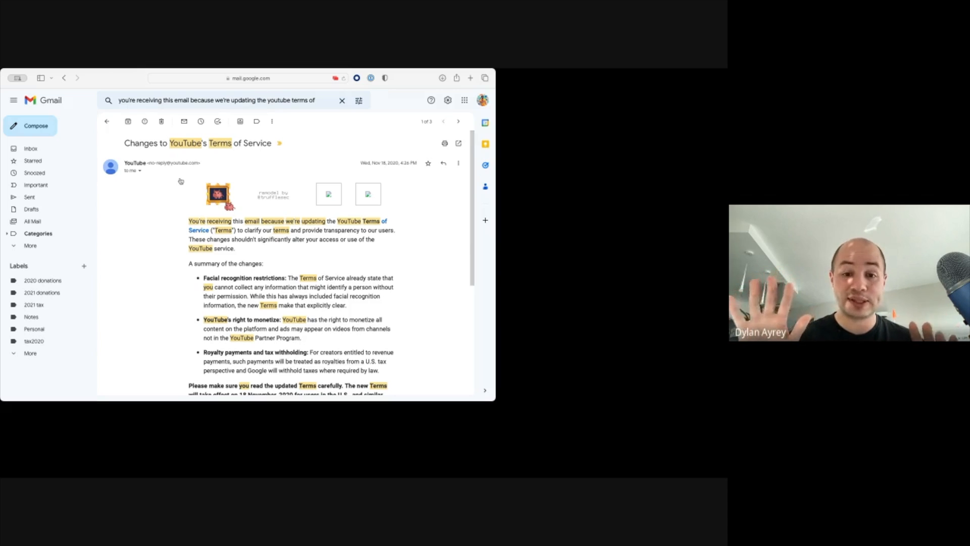
pyautogui.scroll(-3)
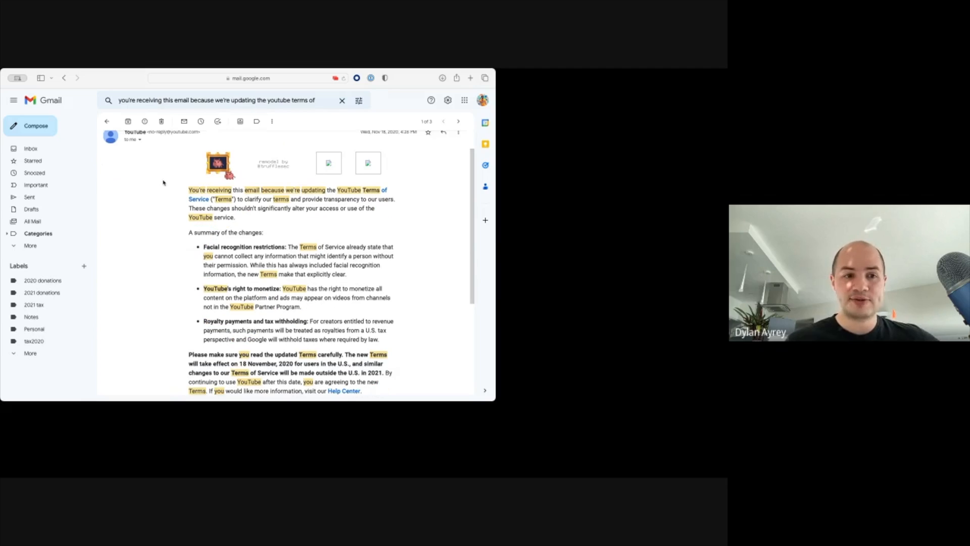
pyautogui.scroll(-3)
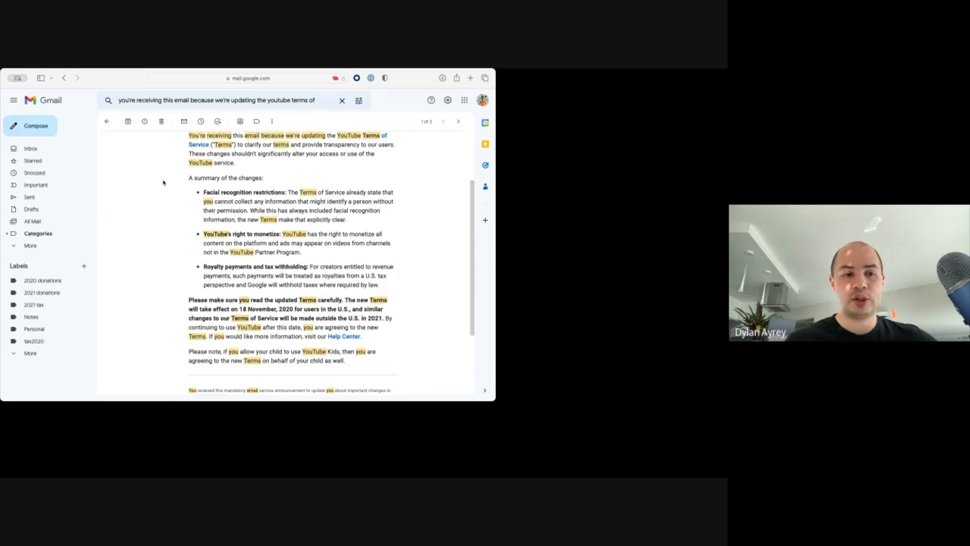